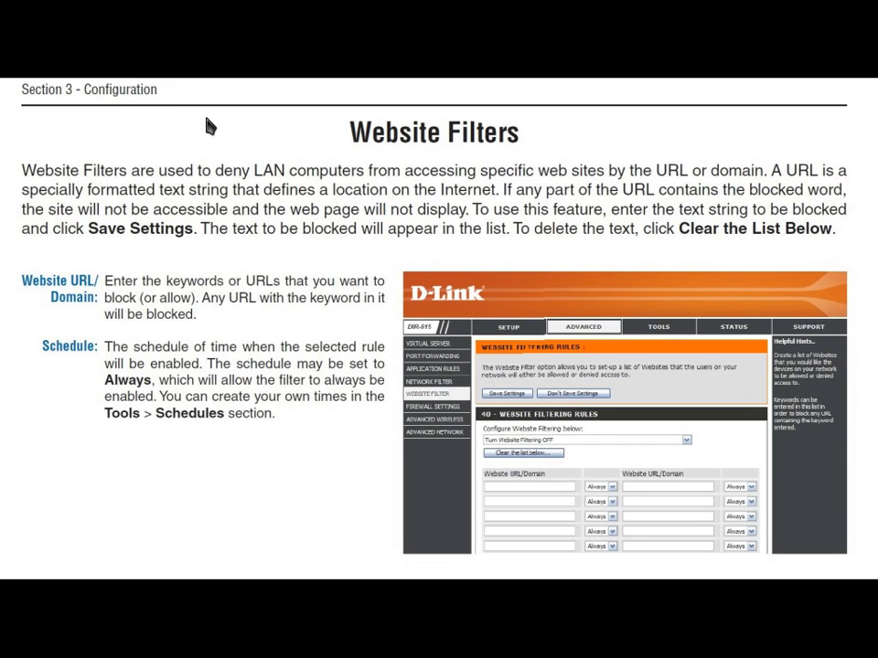
{"action": "mouse_move", "coordinate": [206, 130]}
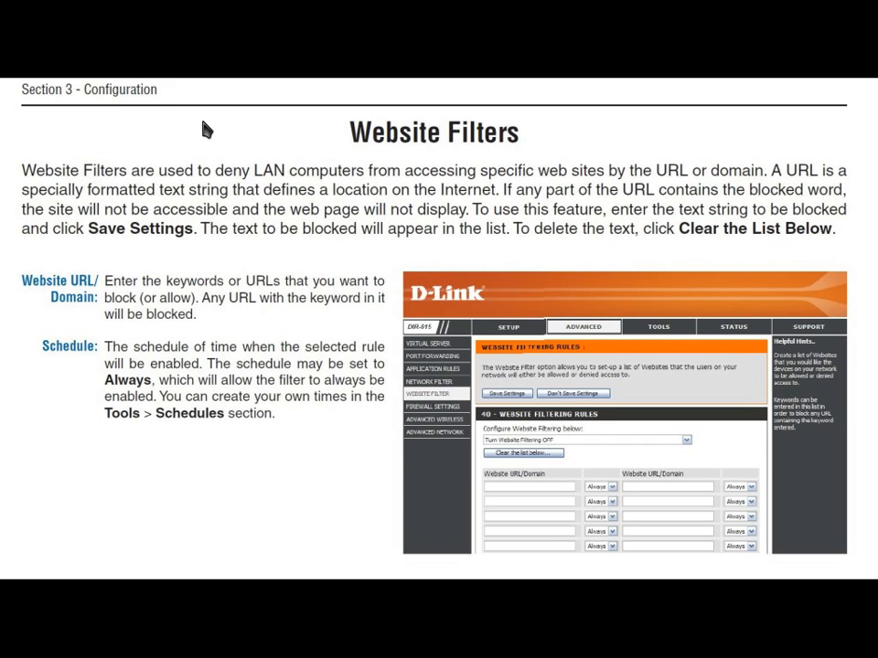
{"action": "mouse_move", "coordinate": [413, 339]}
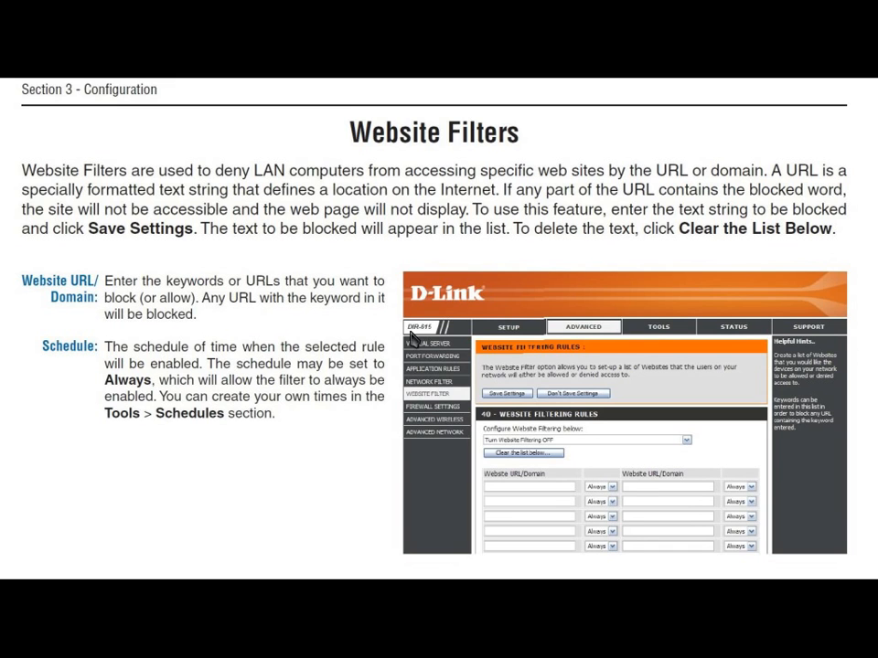
{"action": "mouse_move", "coordinate": [431, 340]}
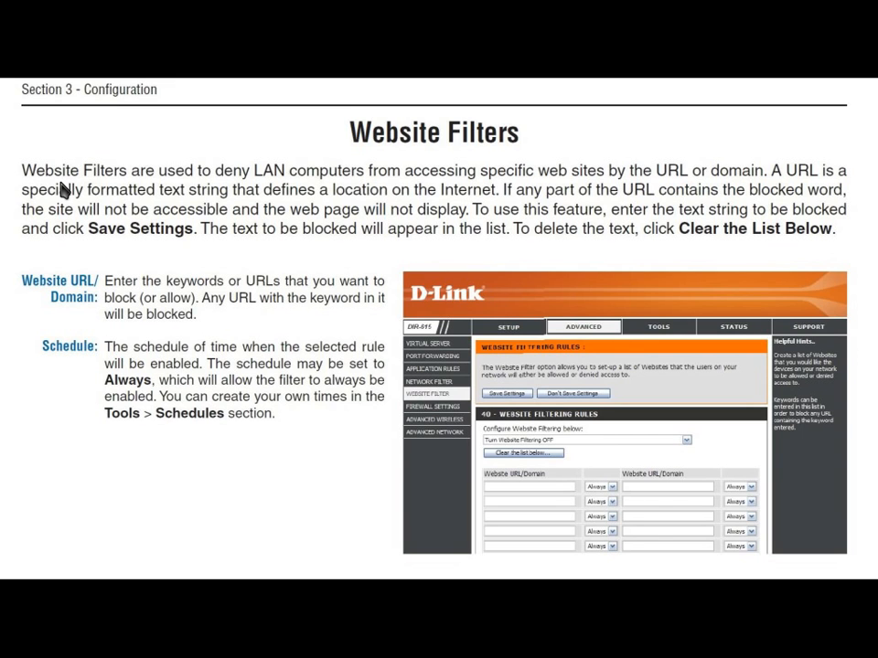
{"action": "mouse_move", "coordinate": [71, 190]}
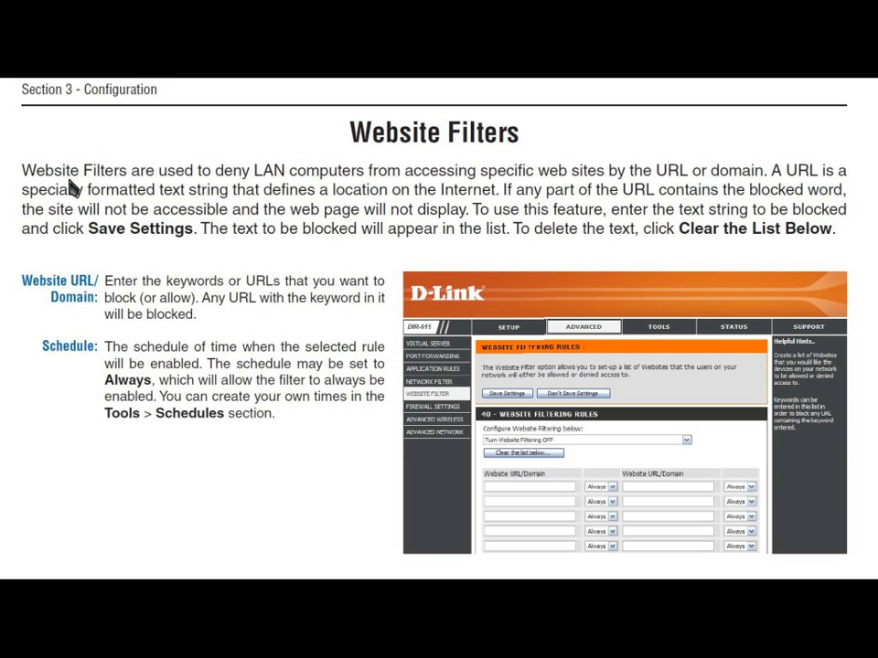
{"action": "mouse_move", "coordinate": [252, 185]}
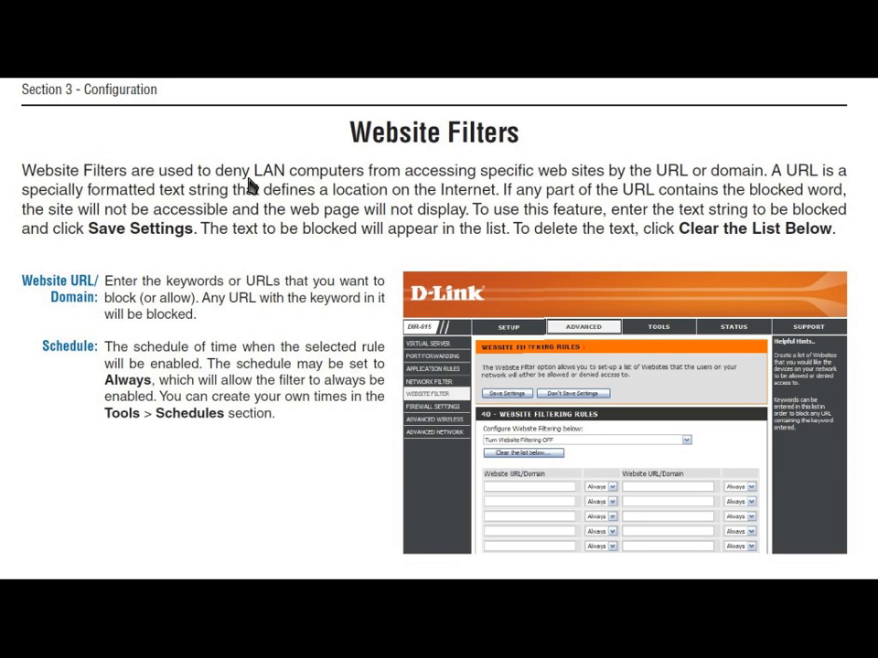
{"action": "mouse_move", "coordinate": [526, 187]}
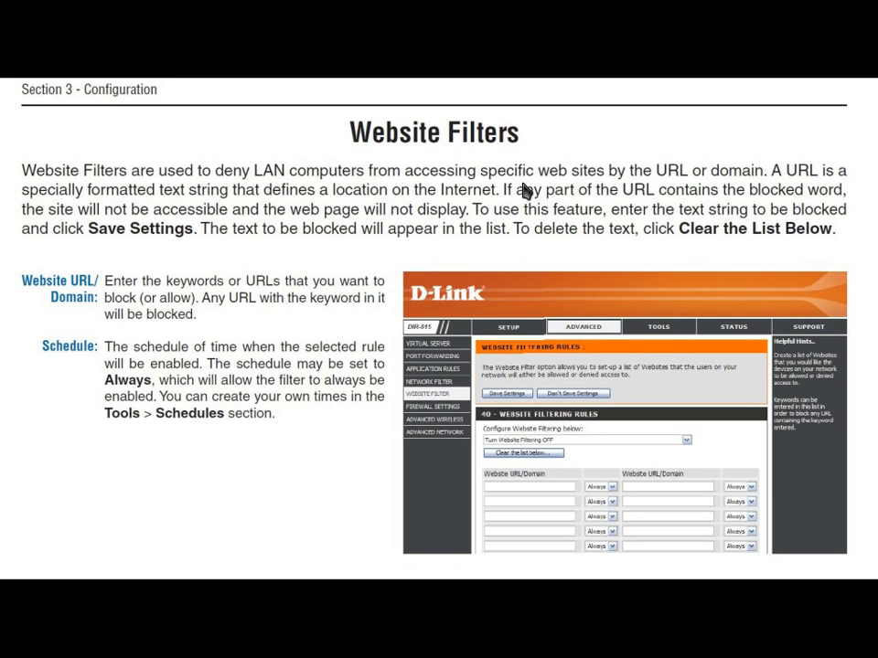
{"action": "mouse_move", "coordinate": [736, 182]}
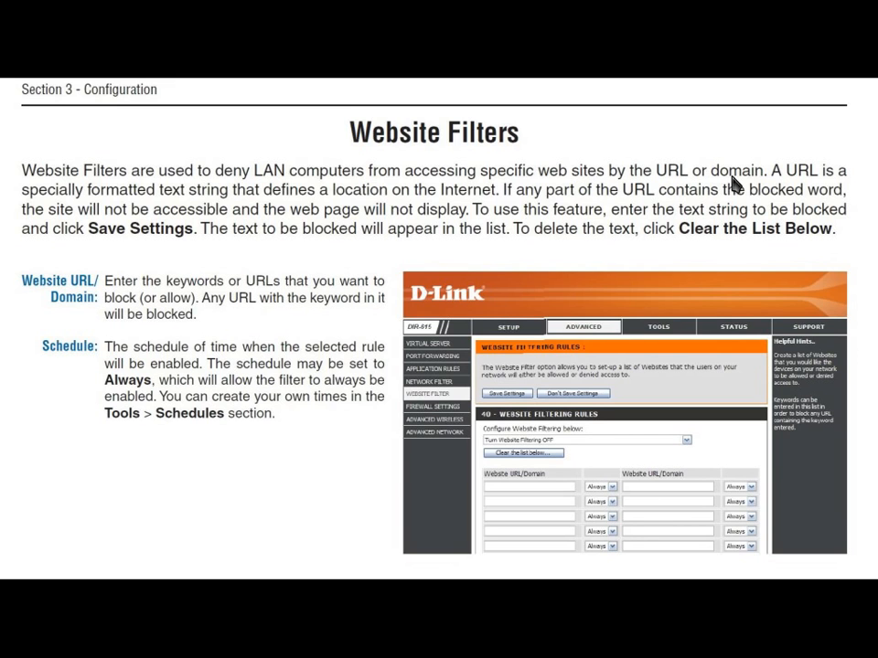
{"action": "mouse_move", "coordinate": [562, 199]}
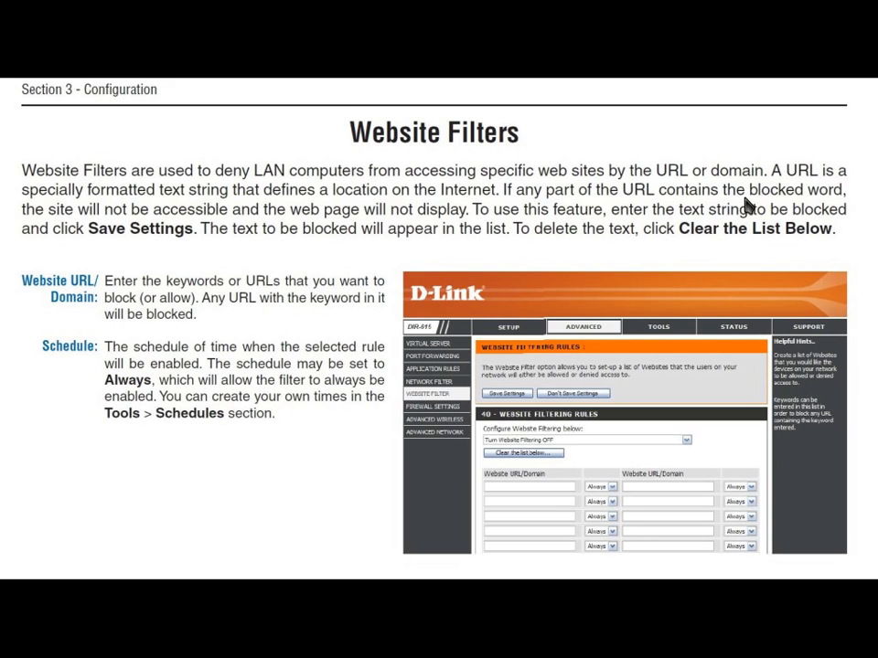
{"action": "mouse_move", "coordinate": [228, 220]}
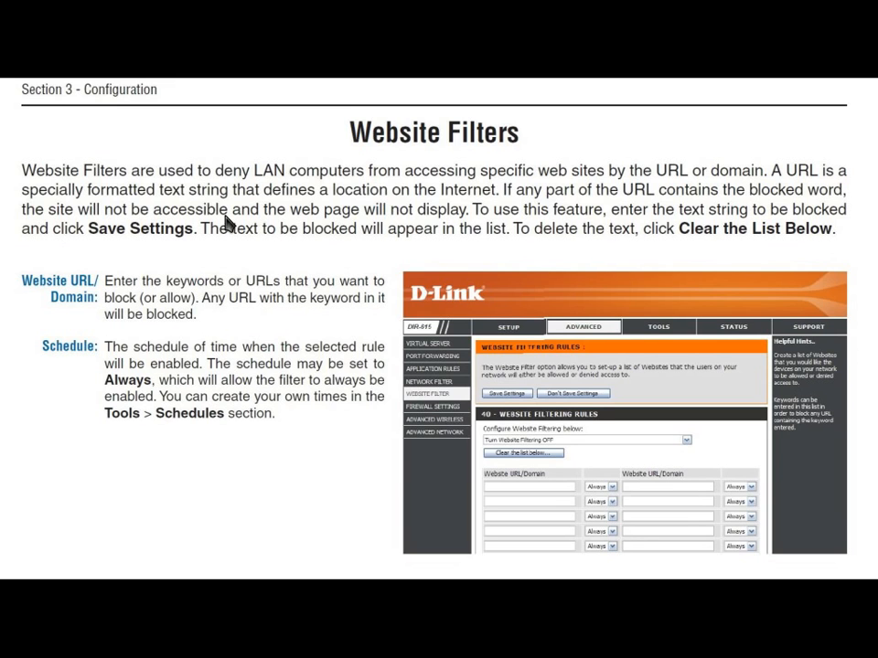
{"action": "mouse_move", "coordinate": [361, 219]}
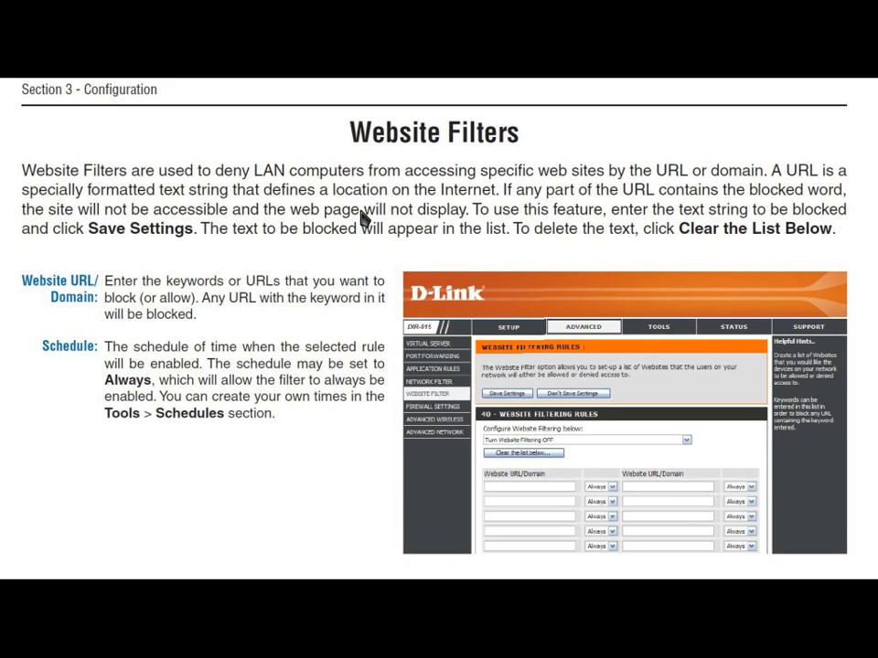
{"action": "mouse_move", "coordinate": [462, 226]}
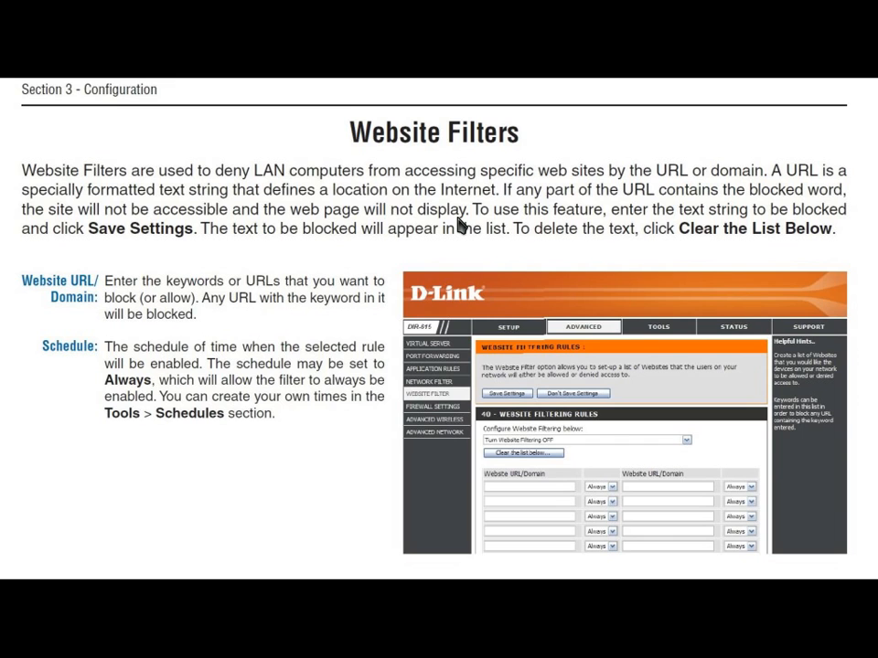
{"action": "mouse_move", "coordinate": [30, 307]}
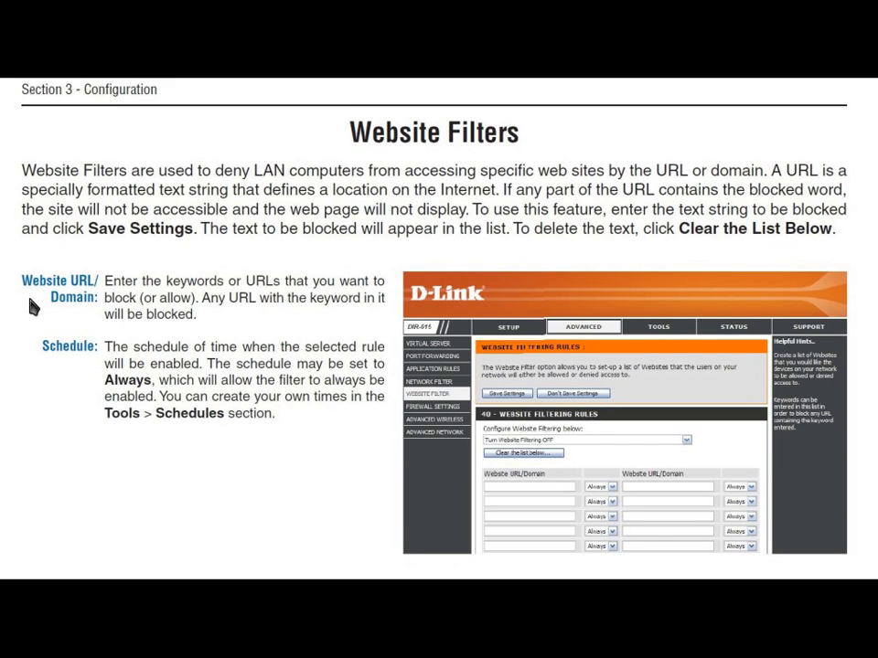
{"action": "mouse_move", "coordinate": [77, 315]}
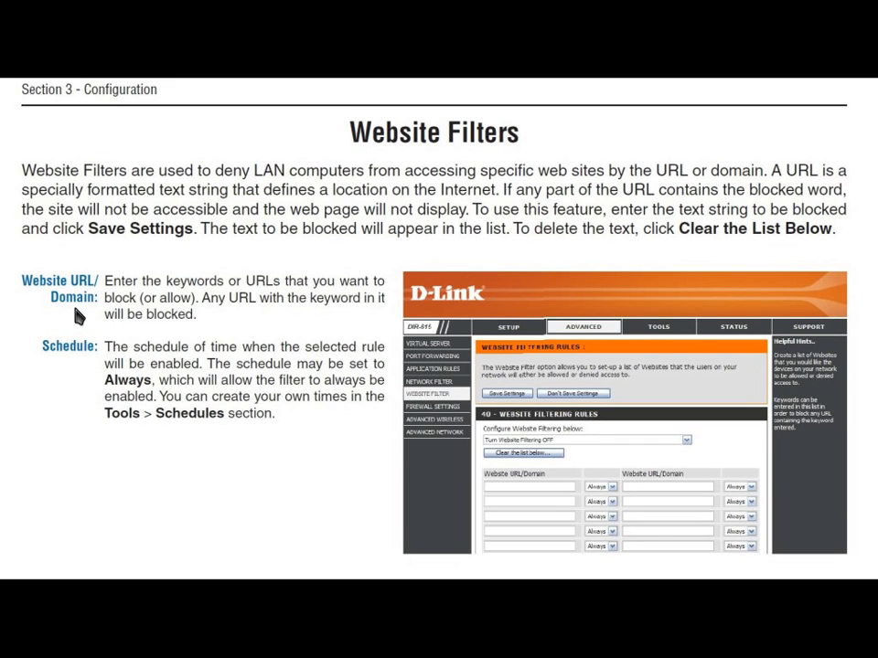
{"action": "mouse_move", "coordinate": [218, 304]}
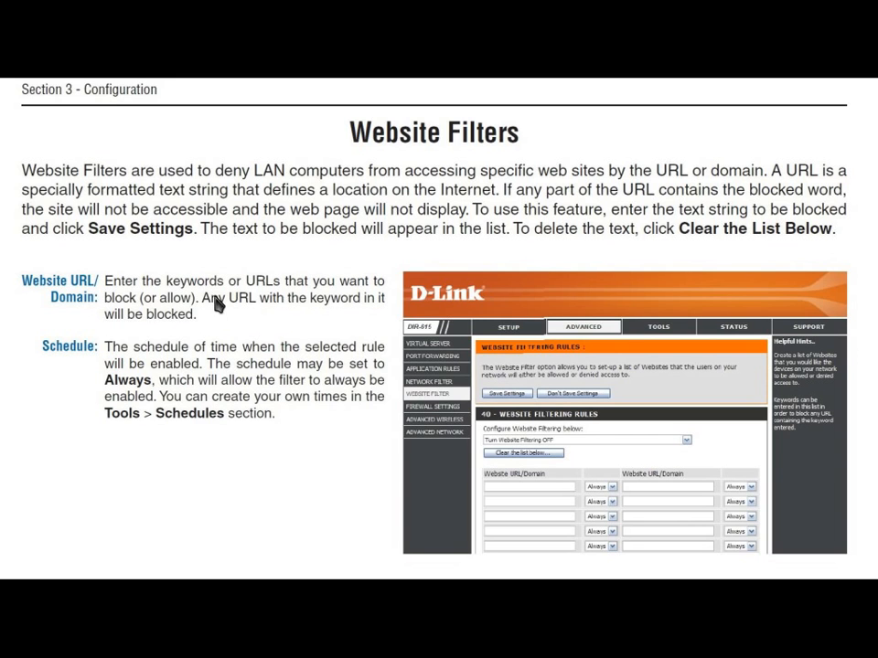
{"action": "mouse_move", "coordinate": [284, 304]}
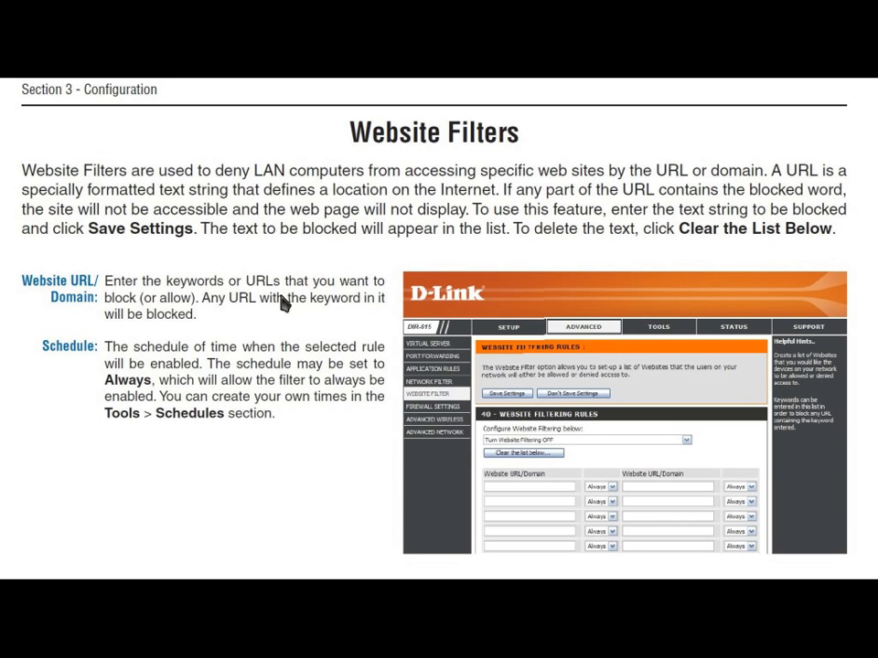
{"action": "mouse_move", "coordinate": [208, 315]}
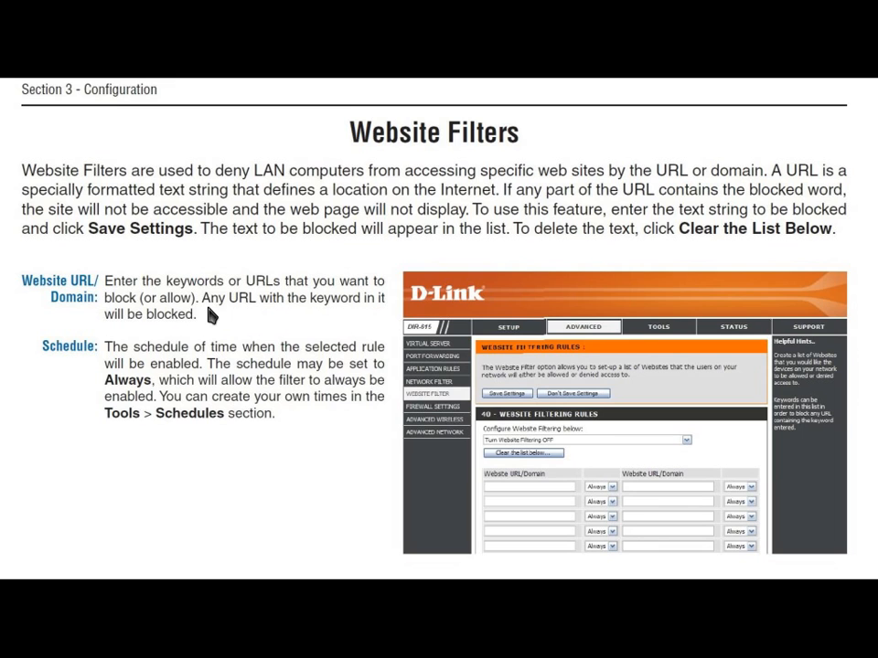
{"action": "mouse_move", "coordinate": [318, 319]}
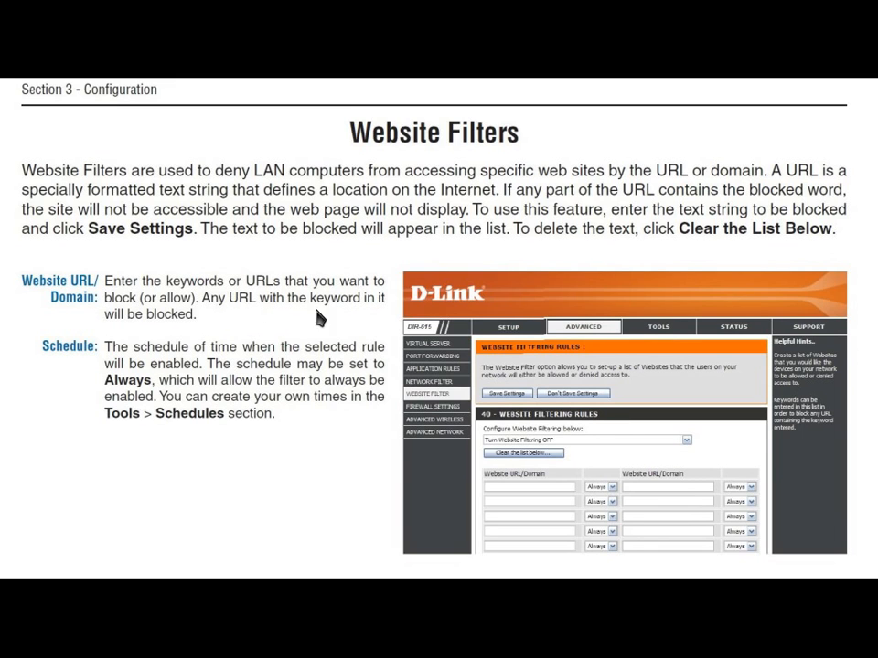
{"action": "mouse_move", "coordinate": [563, 450]}
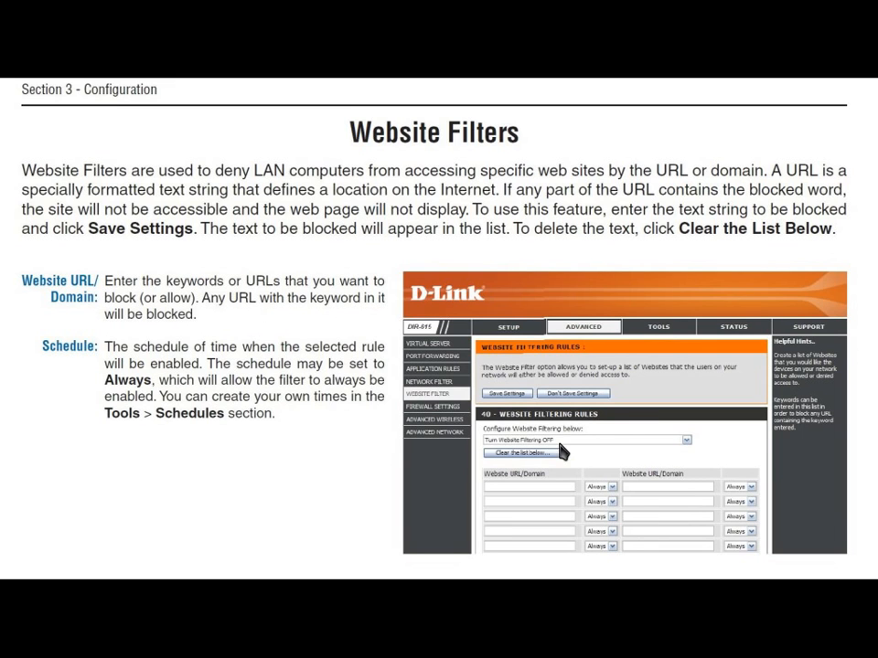
{"action": "mouse_move", "coordinate": [620, 415]}
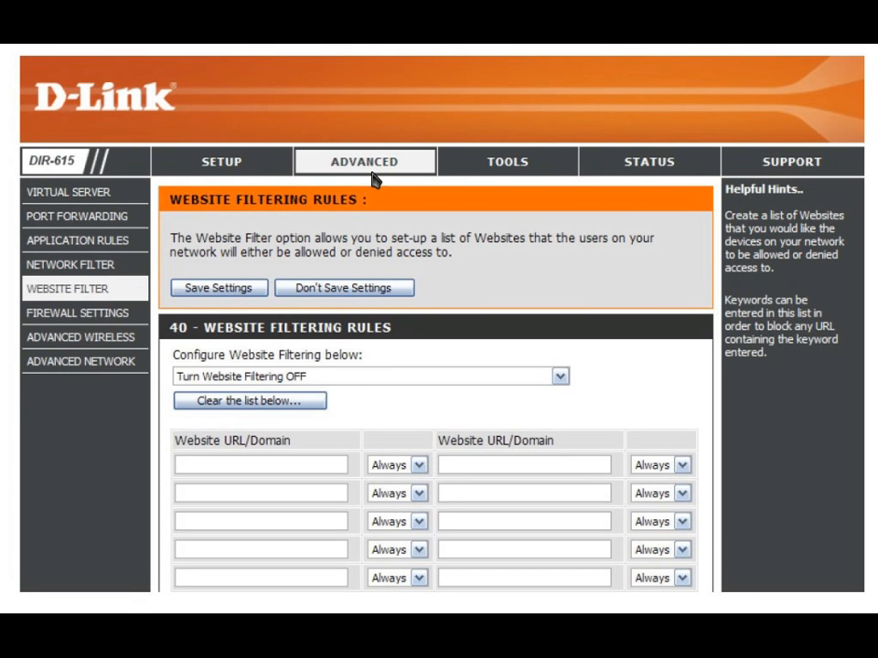
{"action": "mouse_move", "coordinate": [375, 174]}
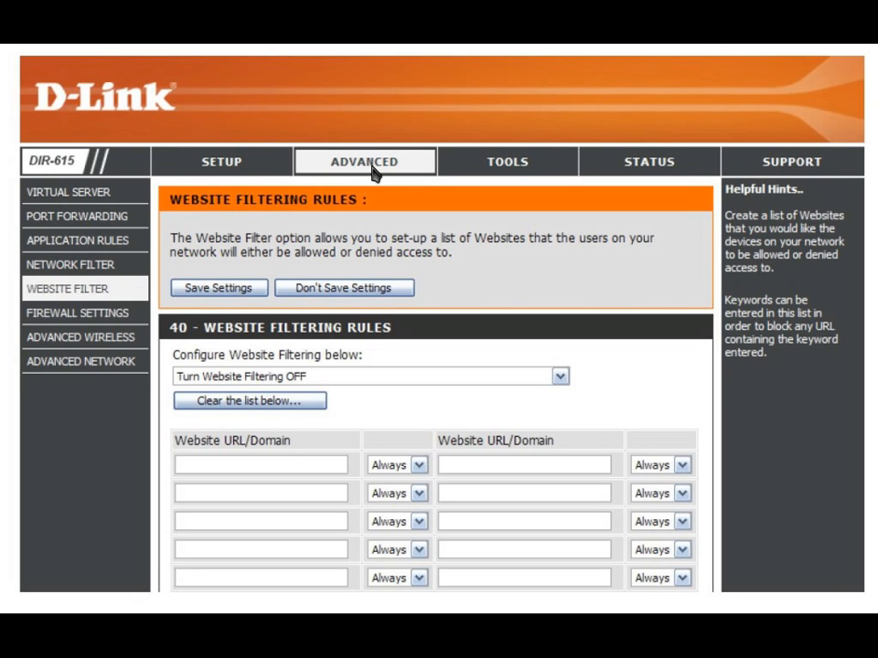
{"action": "mouse_move", "coordinate": [380, 174]}
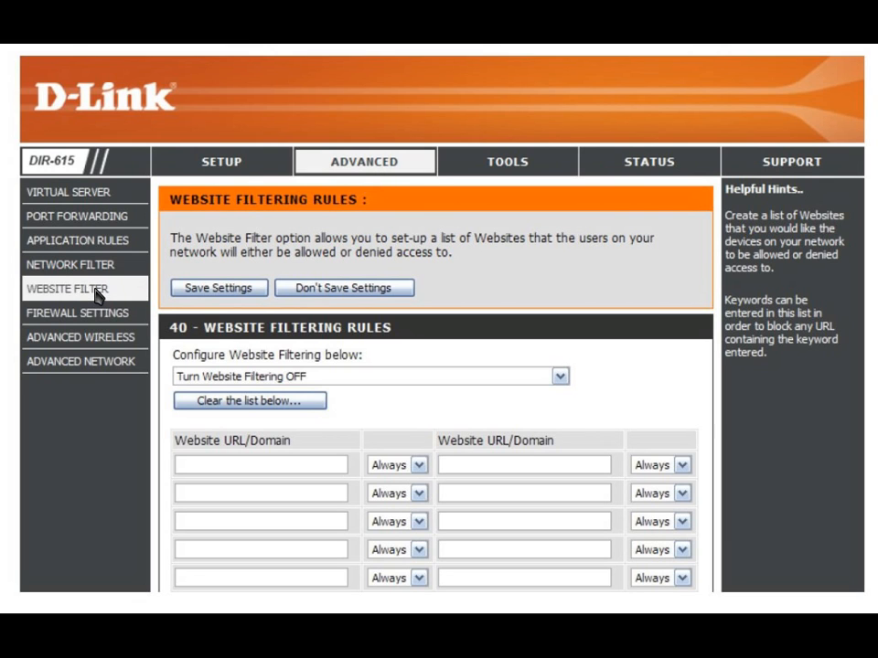
{"action": "mouse_move", "coordinate": [427, 300]}
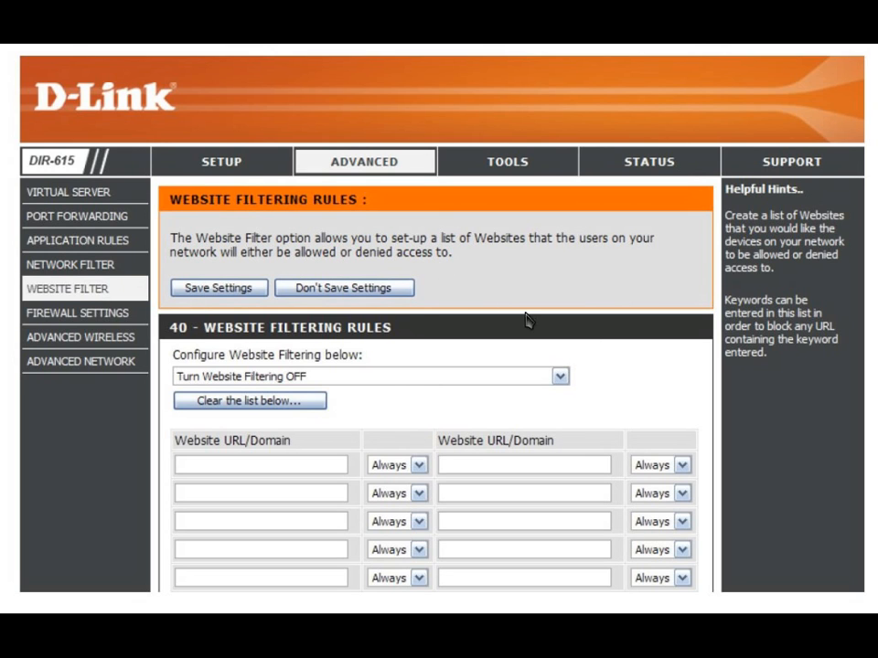
{"action": "mouse_move", "coordinate": [416, 393]}
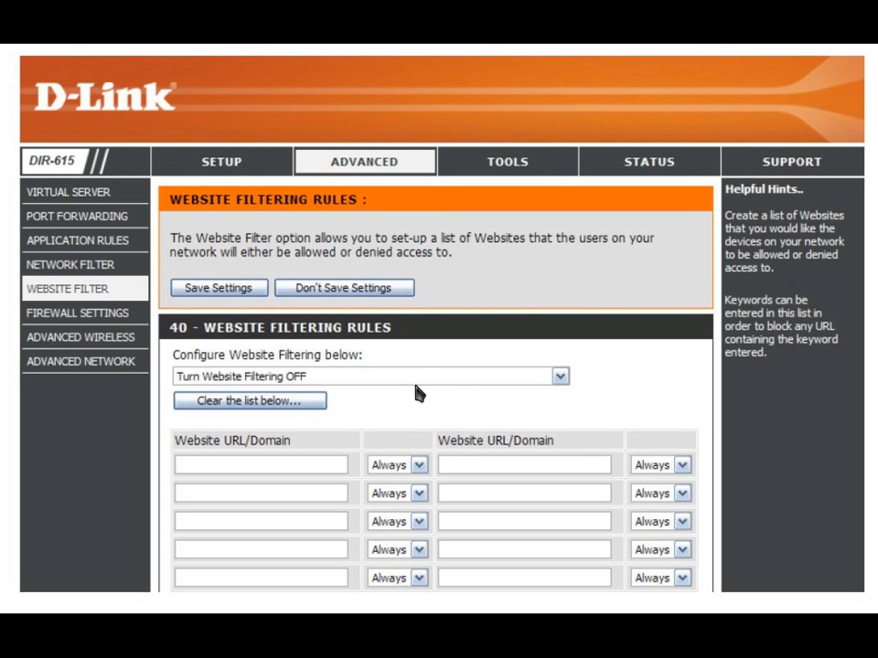
{"action": "mouse_move", "coordinate": [241, 390]}
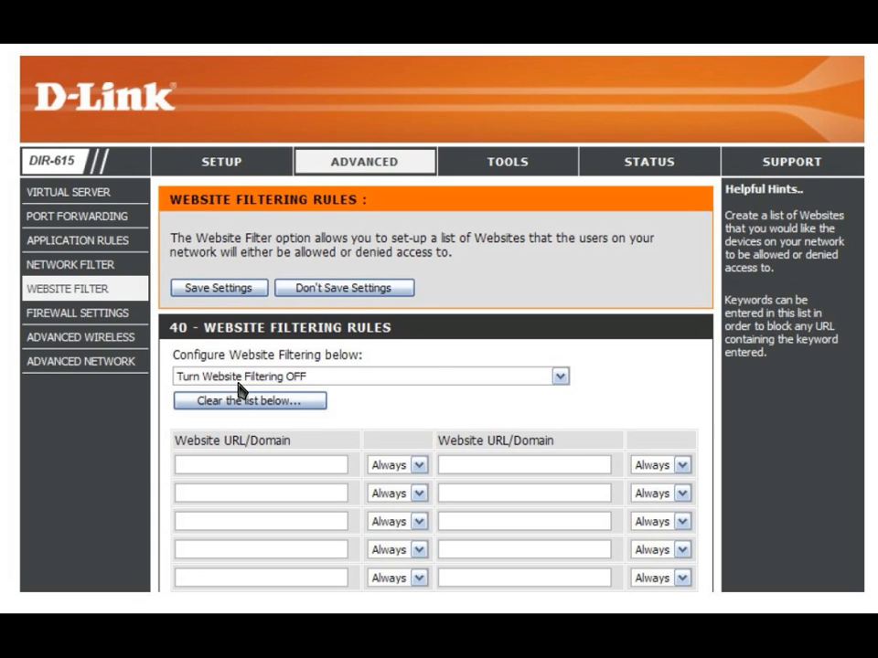
{"action": "mouse_move", "coordinate": [302, 389]}
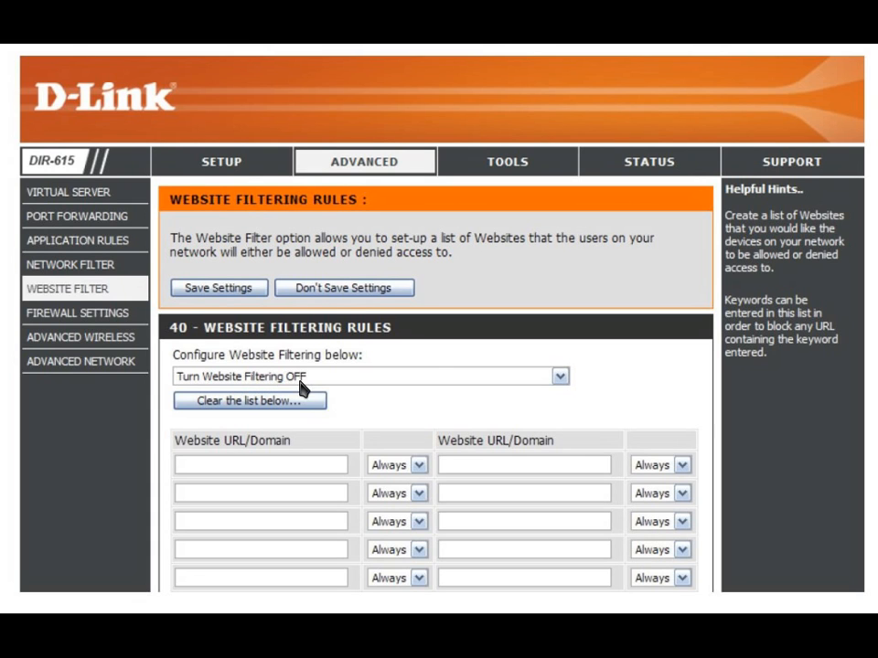
{"action": "mouse_move", "coordinate": [562, 382]}
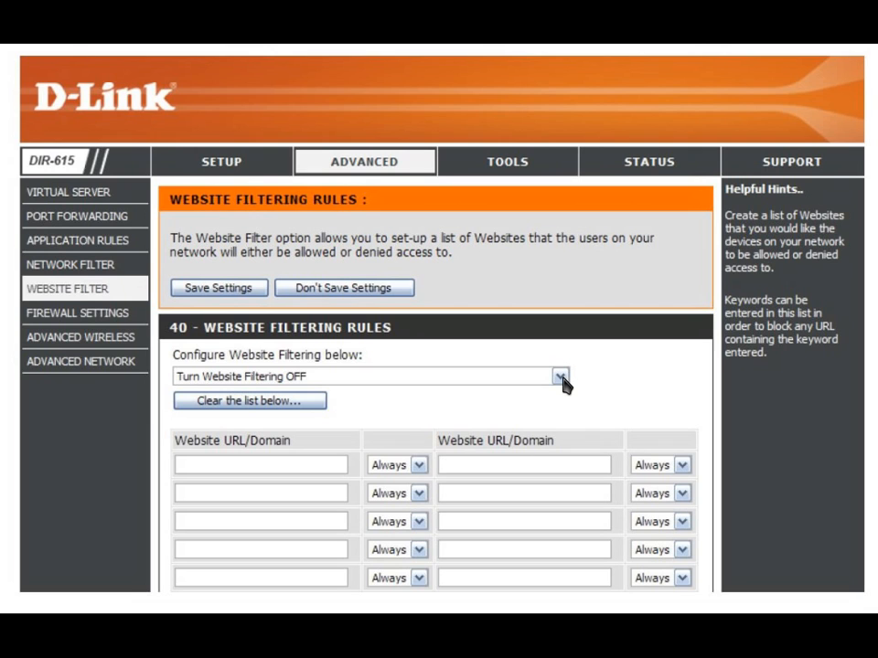
{"action": "mouse_move", "coordinate": [565, 388]}
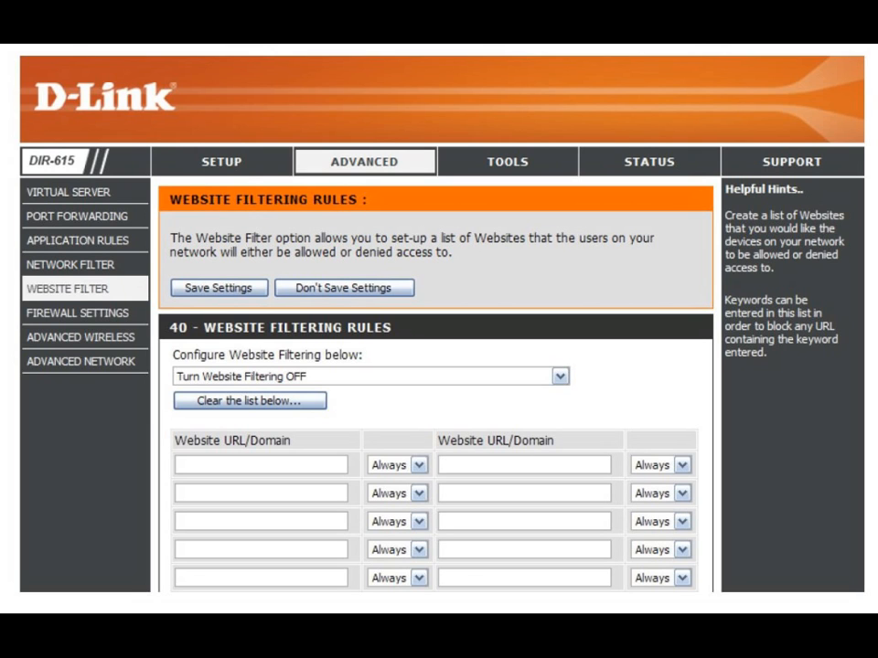
{"action": "mouse_move", "coordinate": [334, 393]}
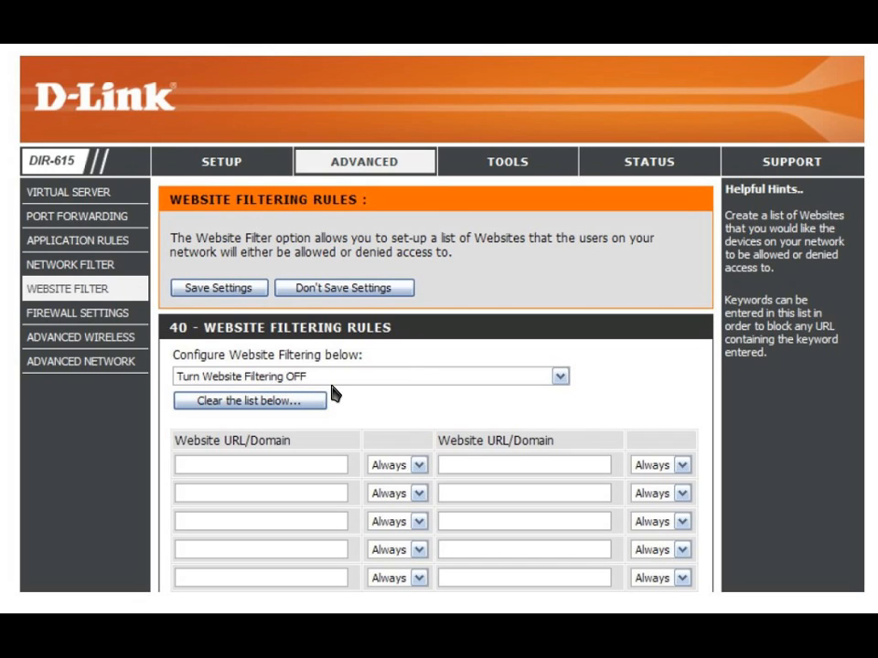
{"action": "mouse_move", "coordinate": [341, 393]}
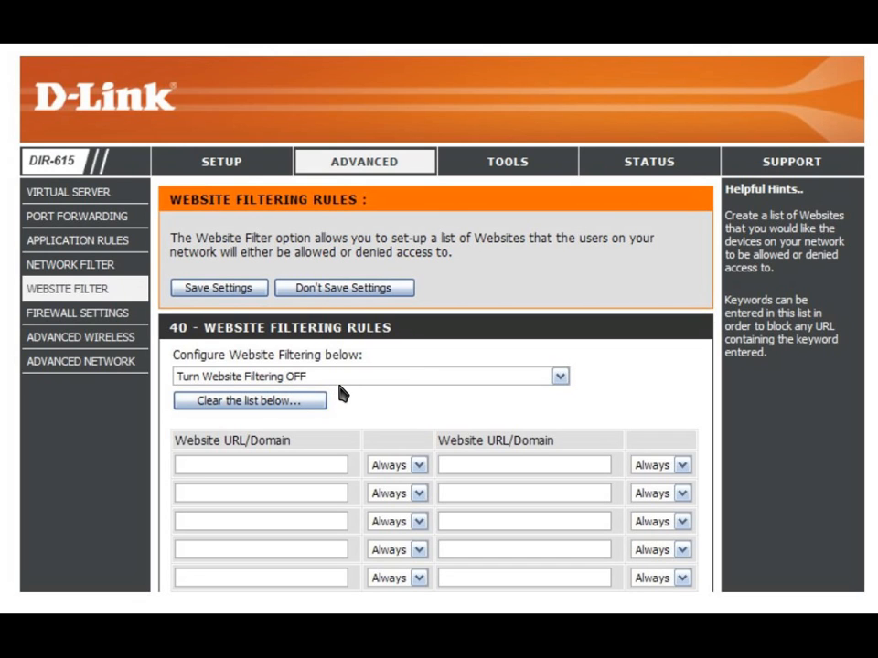
{"action": "mouse_move", "coordinate": [483, 399]}
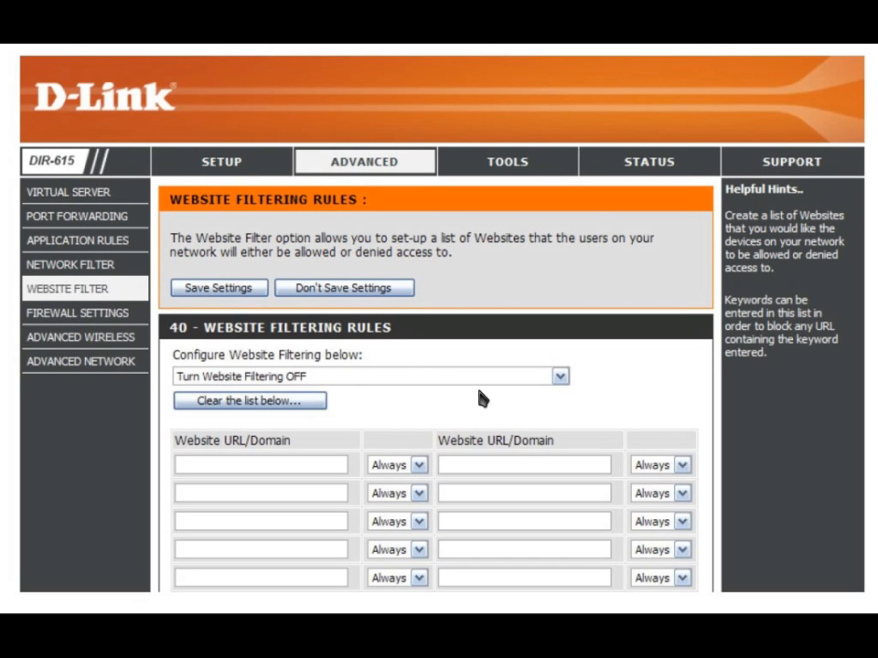
{"action": "mouse_move", "coordinate": [218, 477]}
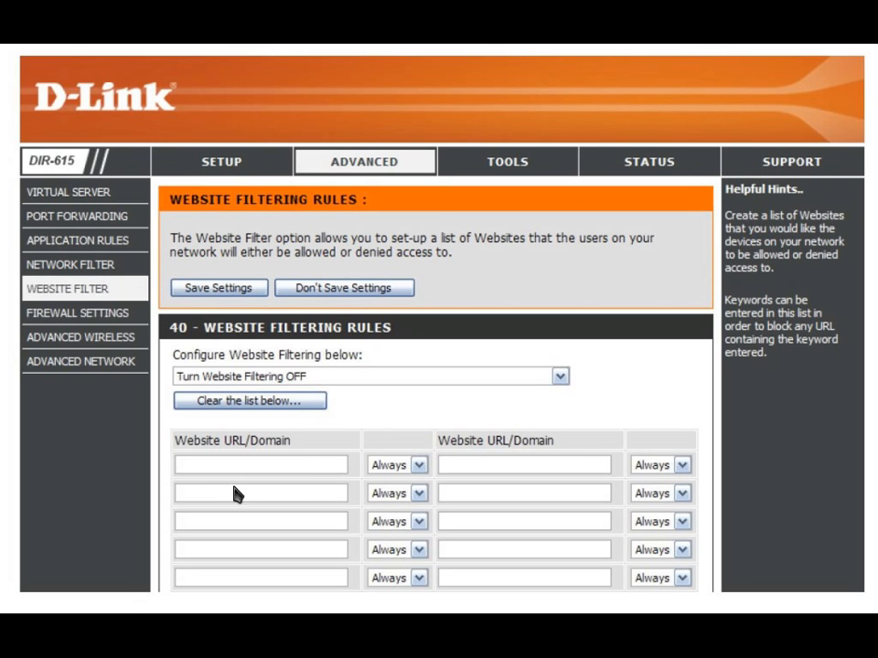
{"action": "mouse_move", "coordinate": [551, 485]}
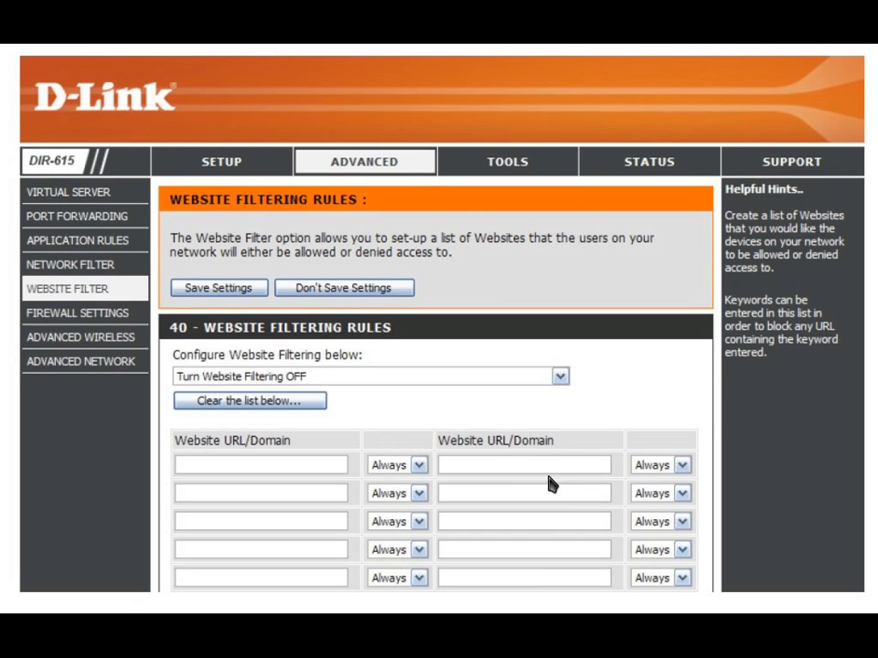
{"action": "mouse_move", "coordinate": [375, 490]}
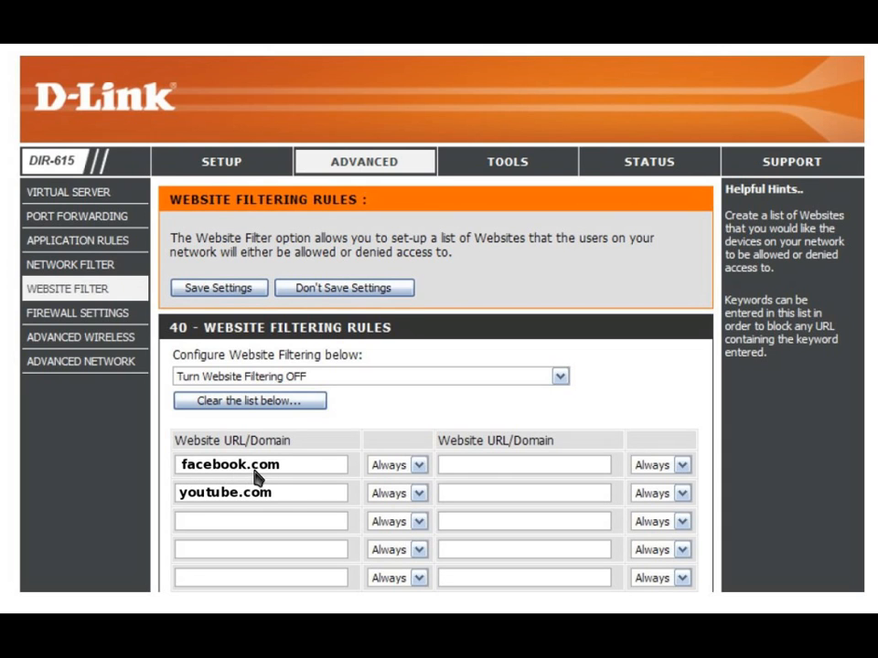
{"action": "mouse_move", "coordinate": [278, 508]}
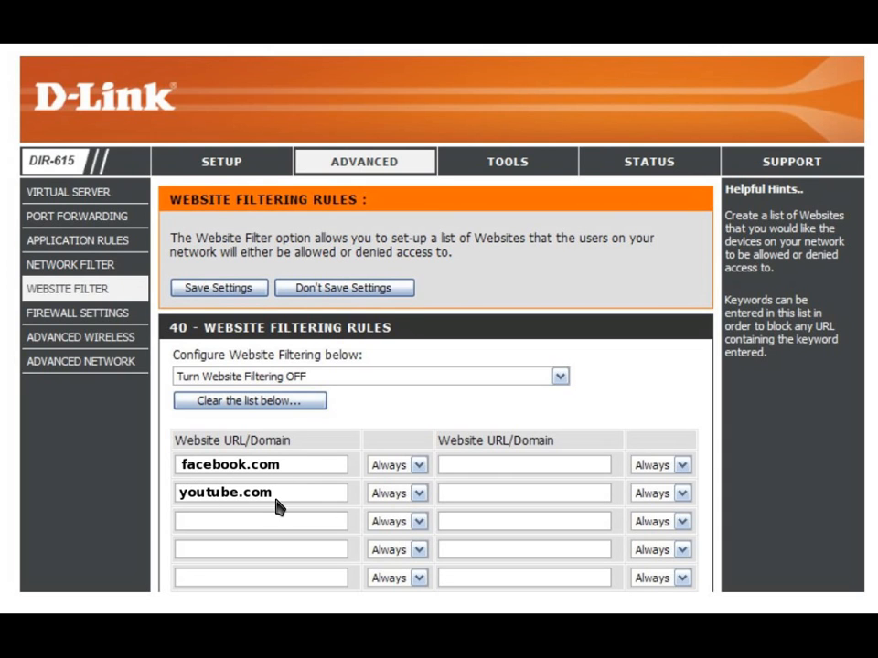
{"action": "mouse_move", "coordinate": [269, 524]}
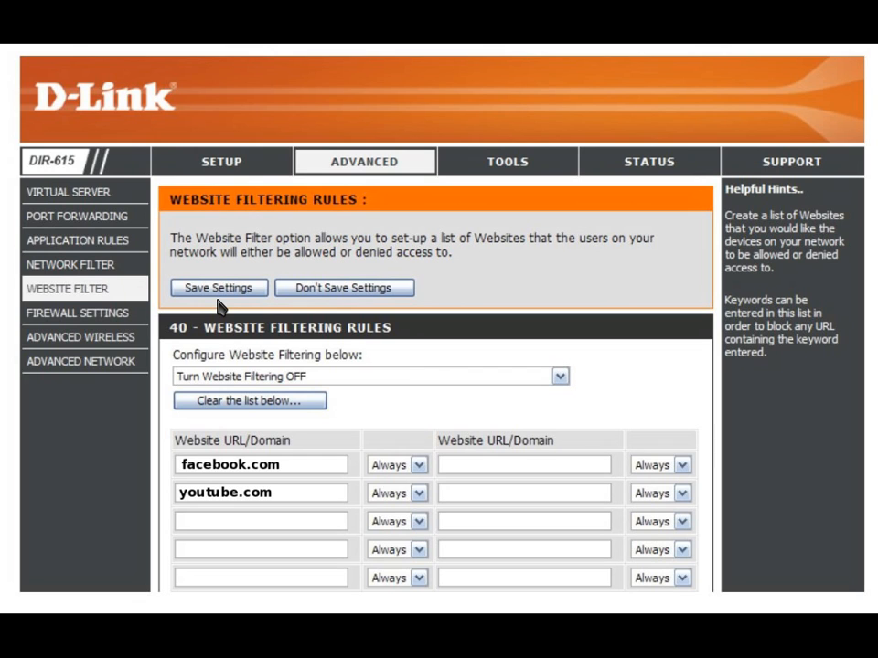
{"action": "mouse_move", "coordinate": [297, 397]}
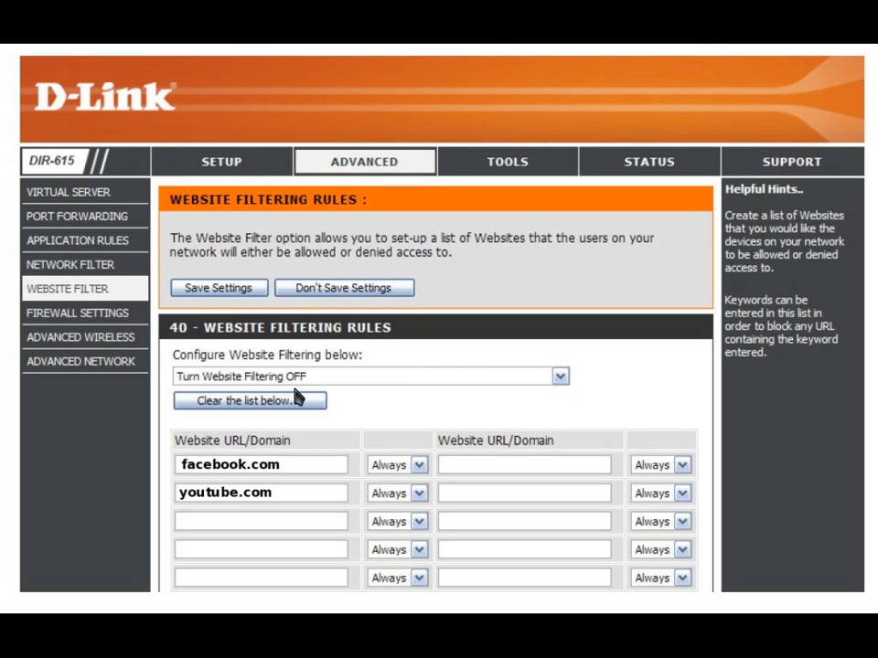
{"action": "mouse_move", "coordinate": [288, 393]}
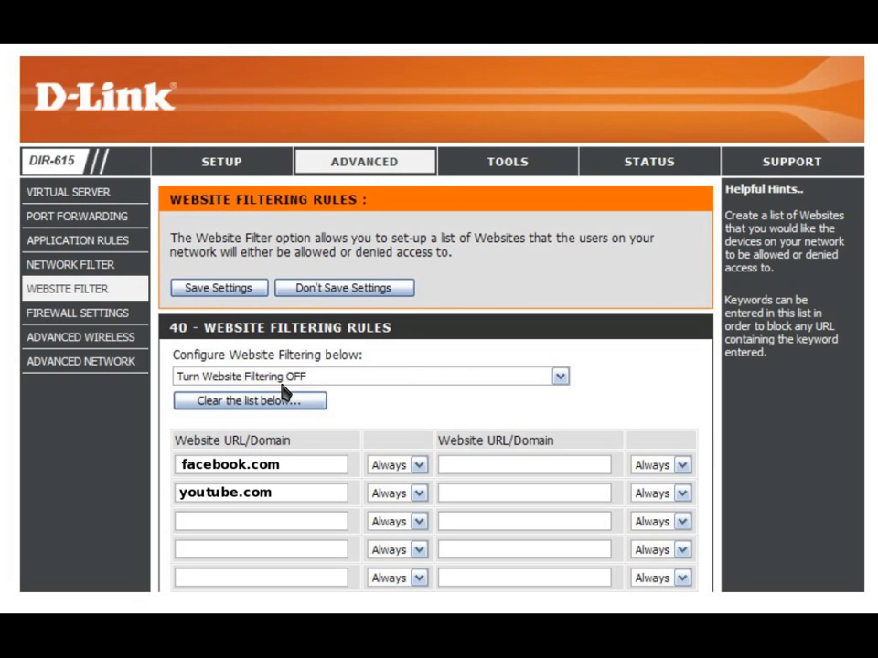
{"action": "mouse_move", "coordinate": [564, 389]}
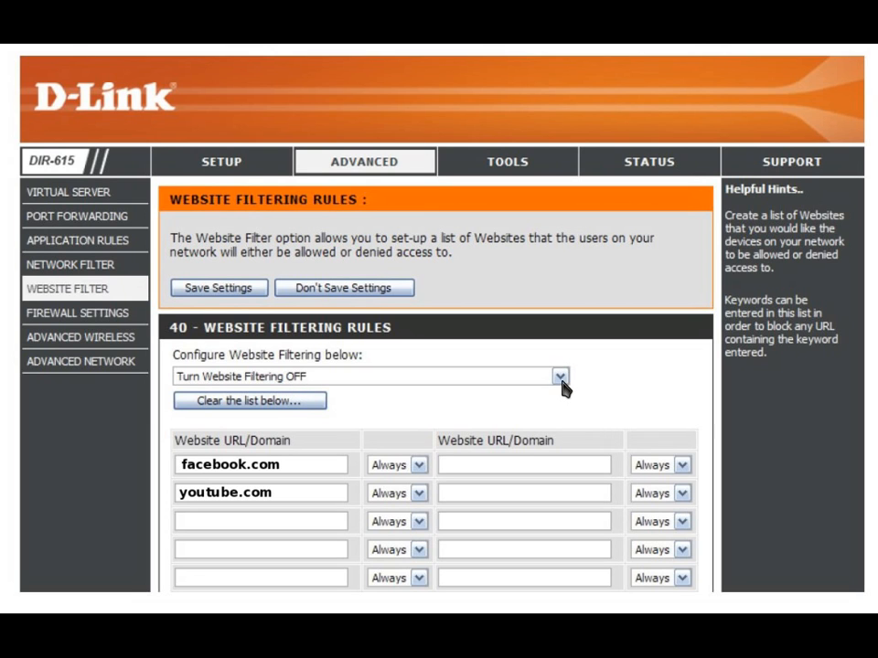
{"action": "mouse_move", "coordinate": [386, 478]}
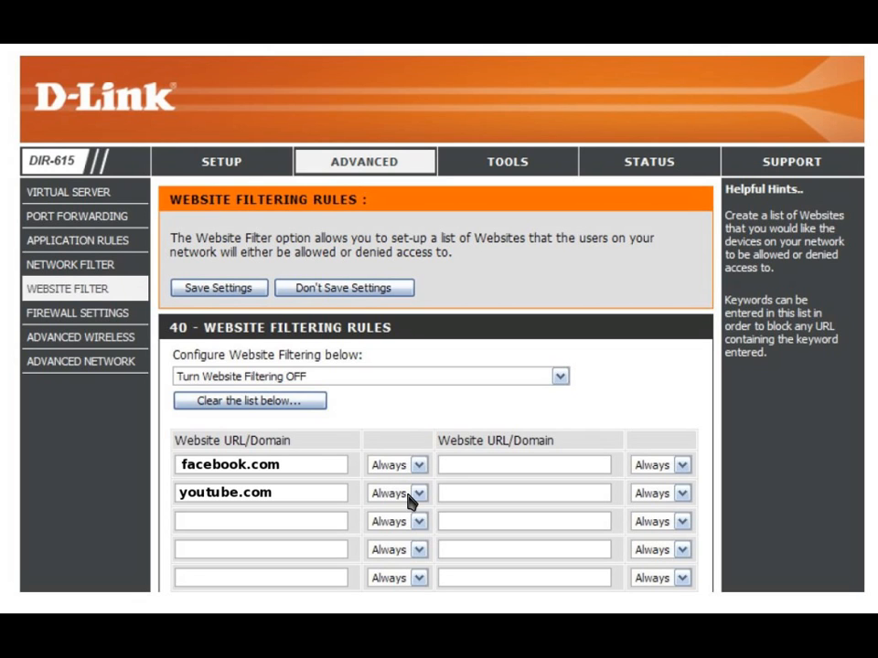
{"action": "mouse_move", "coordinate": [418, 501]}
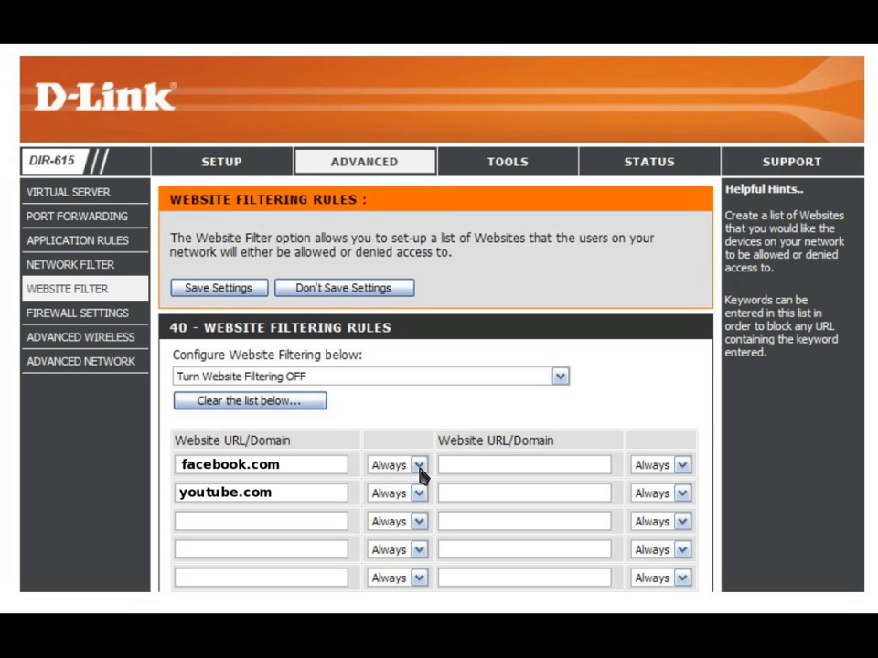
{"action": "mouse_move", "coordinate": [420, 493]}
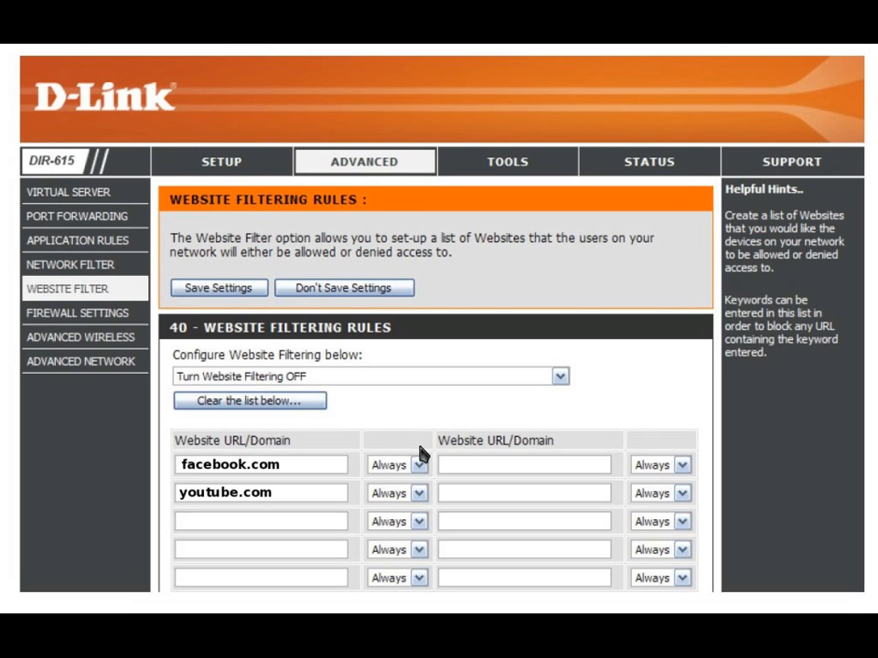
{"action": "mouse_move", "coordinate": [23, 288]}
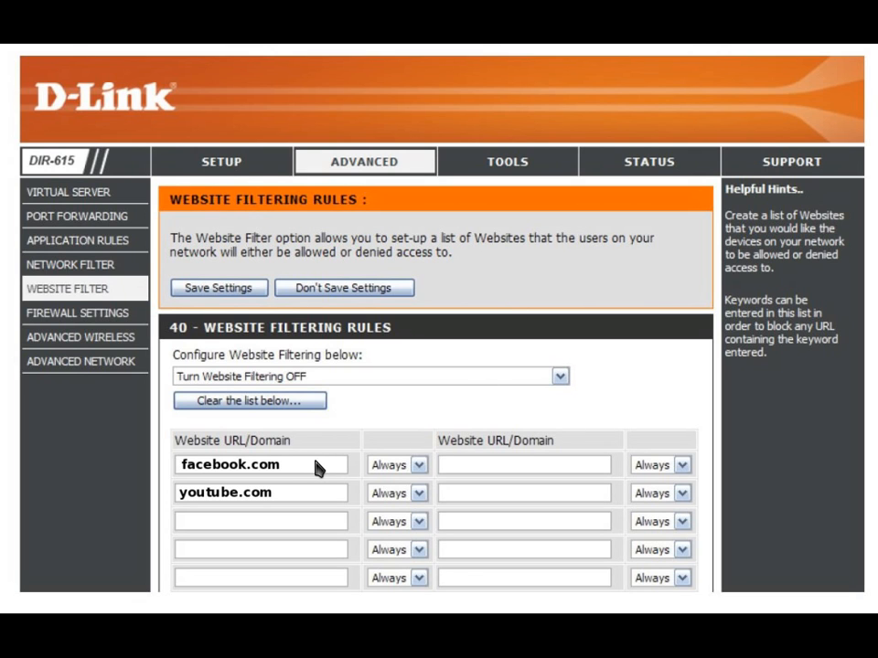
{"action": "mouse_move", "coordinate": [384, 422]}
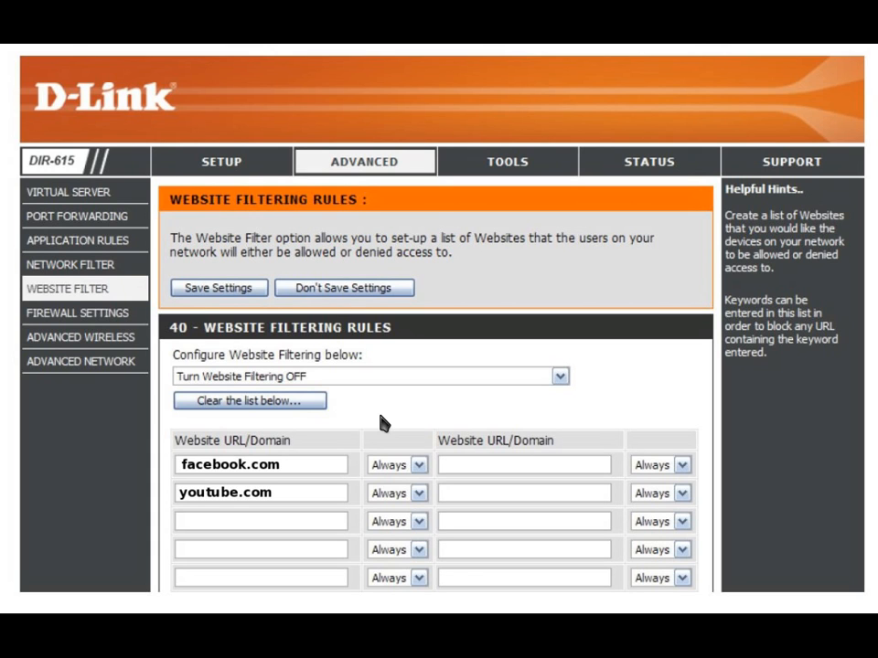
{"action": "mouse_move", "coordinate": [282, 488]}
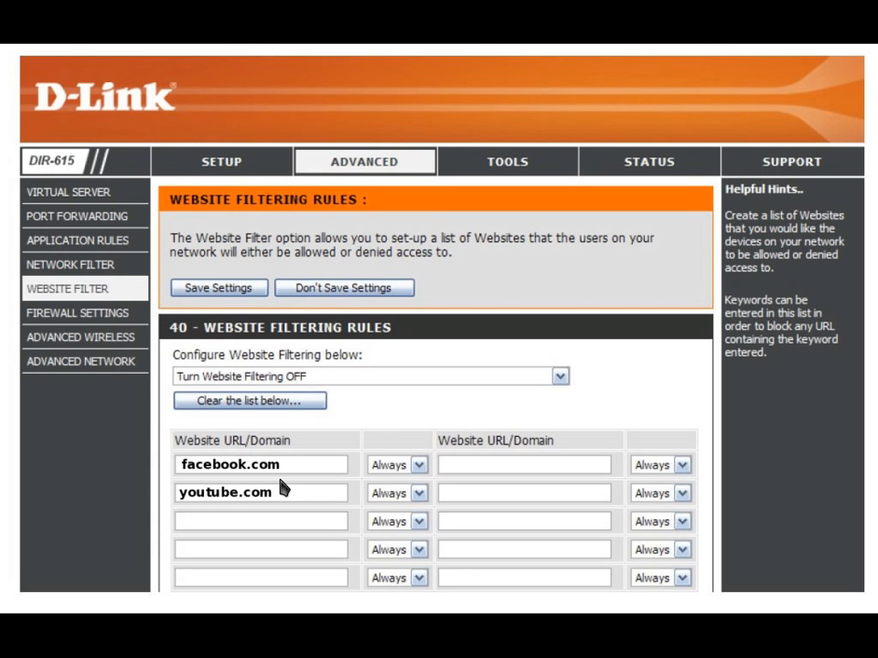
{"action": "mouse_move", "coordinate": [294, 517]}
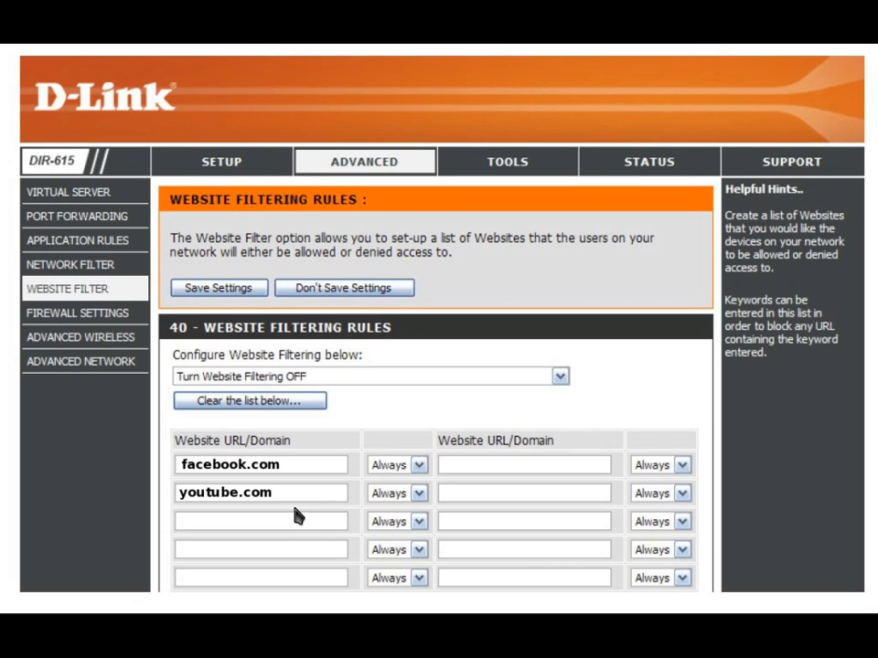
{"action": "mouse_move", "coordinate": [357, 425]}
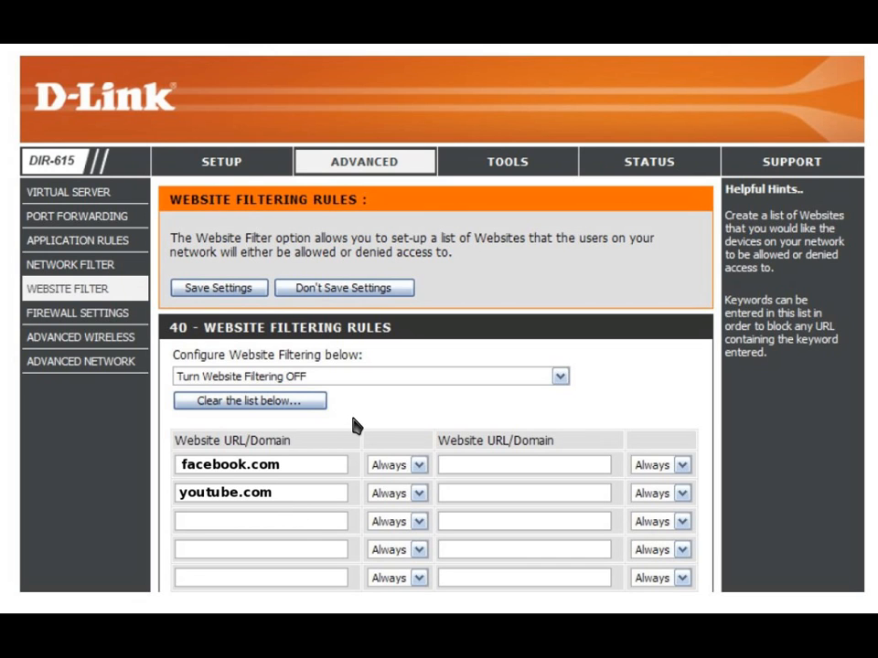
{"action": "mouse_move", "coordinate": [367, 423]}
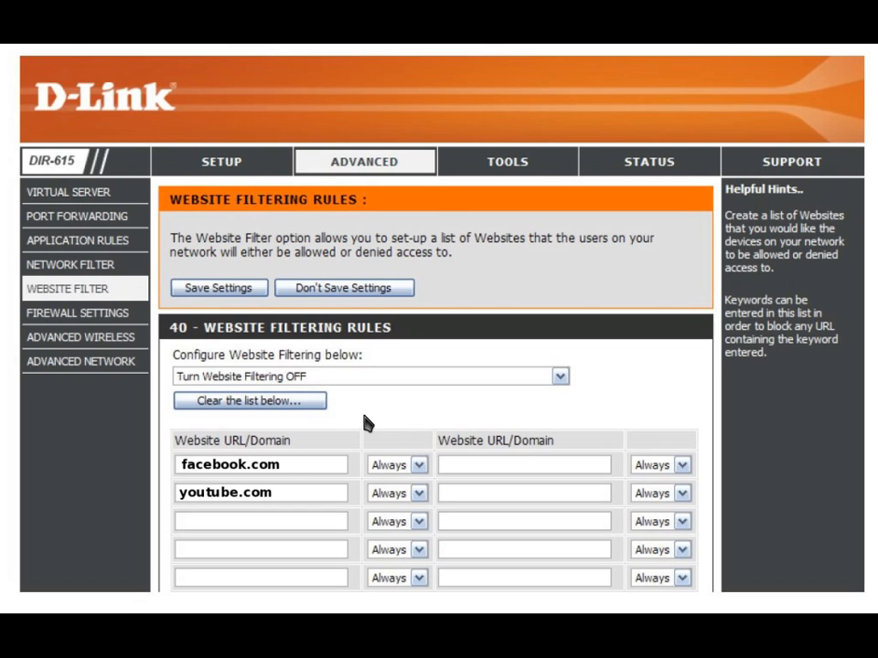
{"action": "mouse_move", "coordinate": [293, 480]}
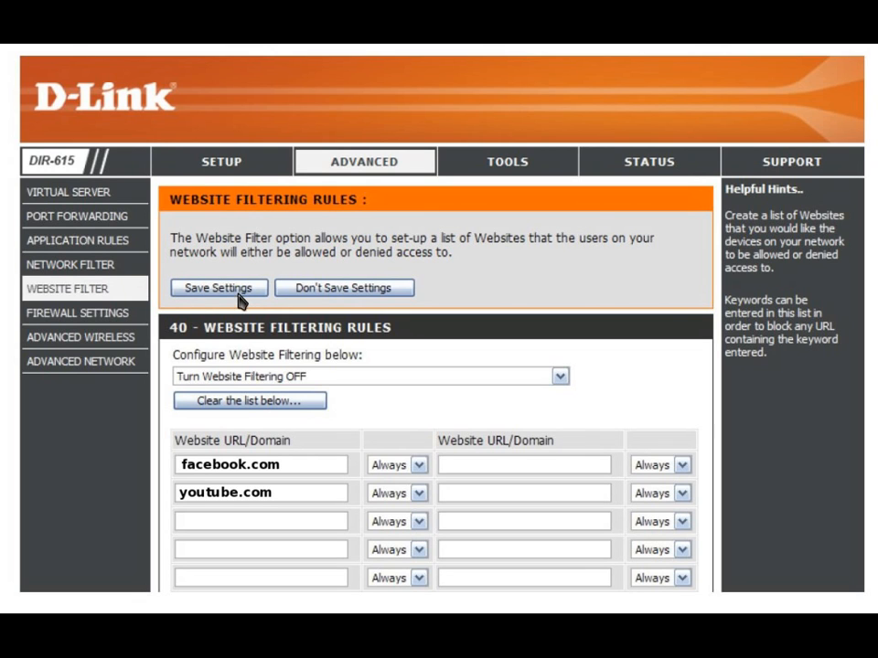
{"action": "mouse_move", "coordinate": [236, 474]}
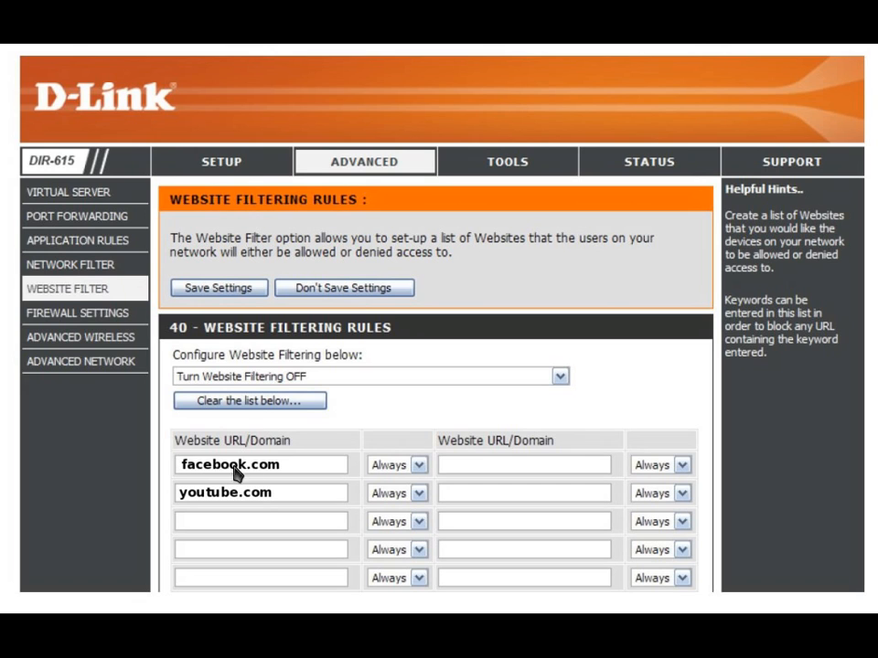
{"action": "mouse_move", "coordinate": [430, 434]}
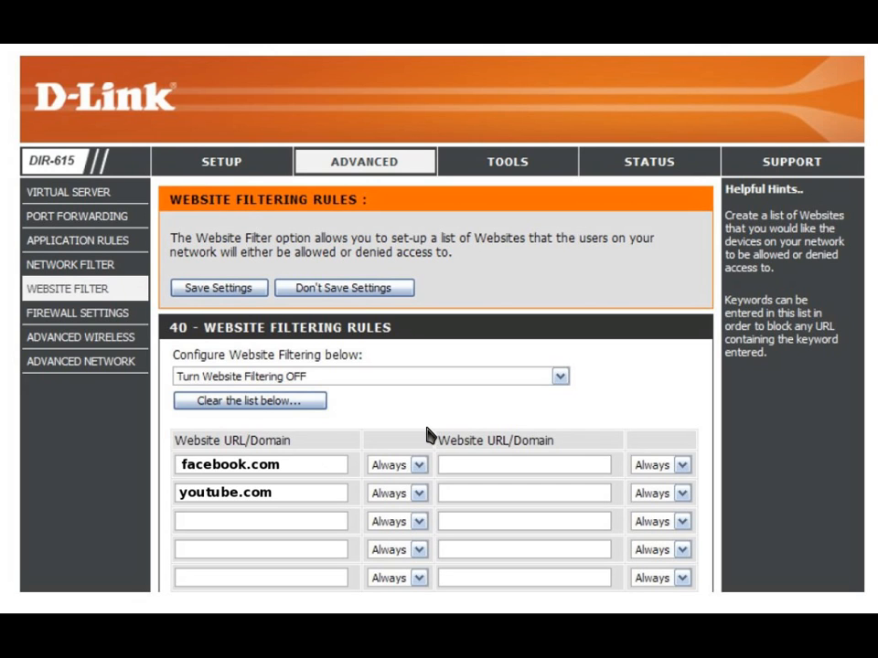
{"action": "mouse_move", "coordinate": [406, 424]}
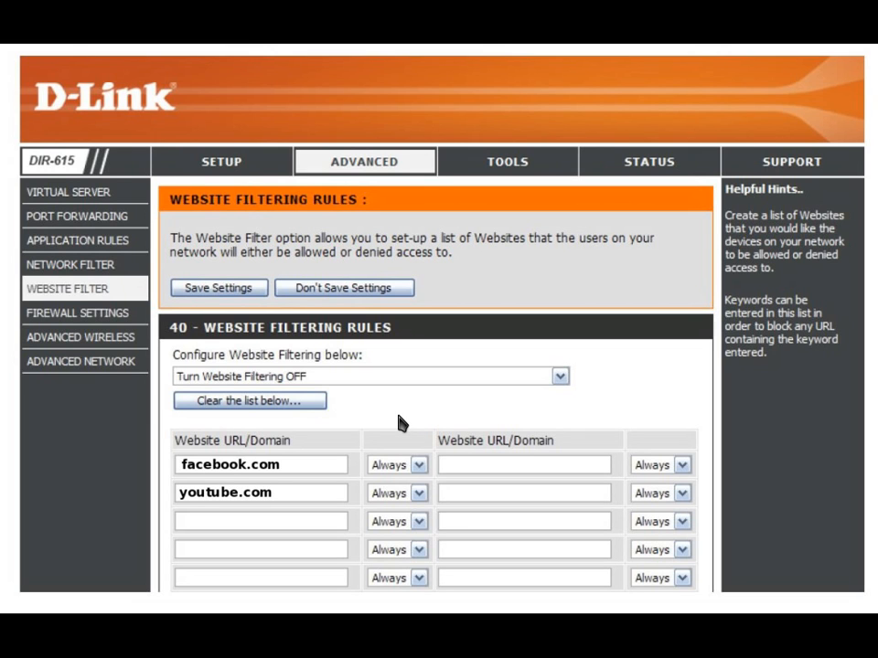
{"action": "mouse_move", "coordinate": [391, 410]}
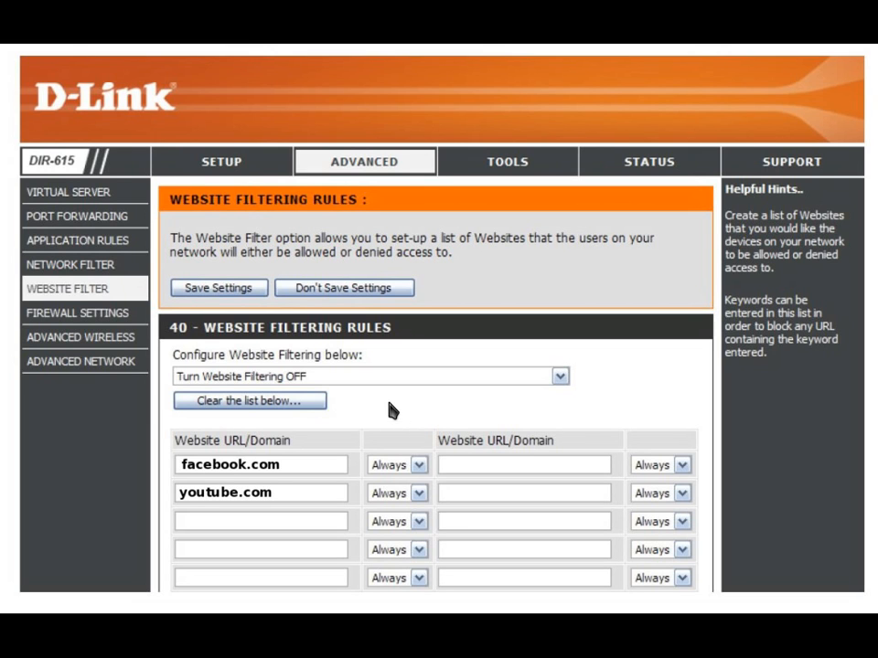